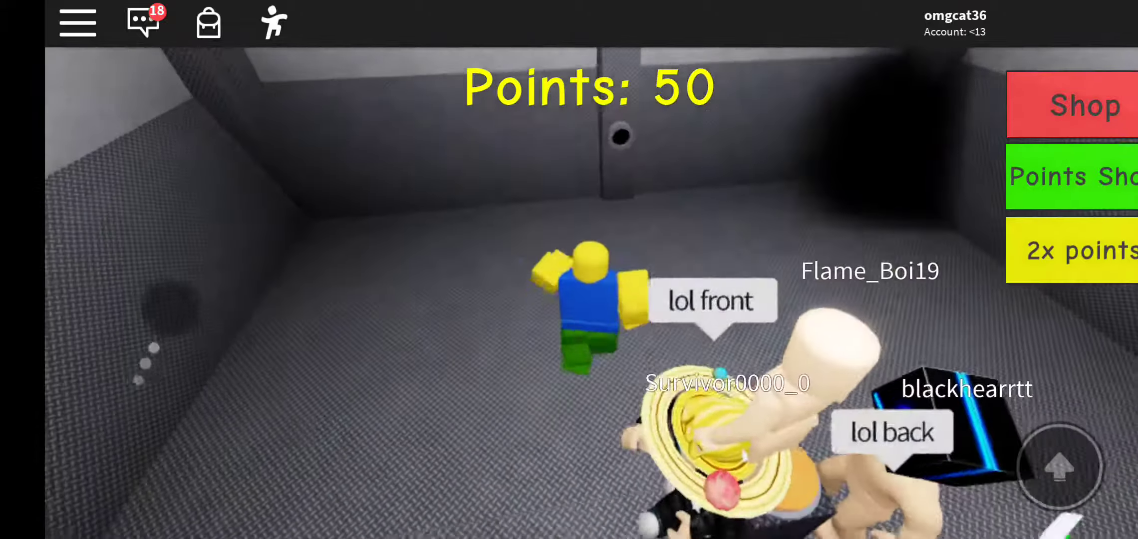
- Open the item Shop, close it, and reopen it so item images load beside prices
left_click(143, 22)
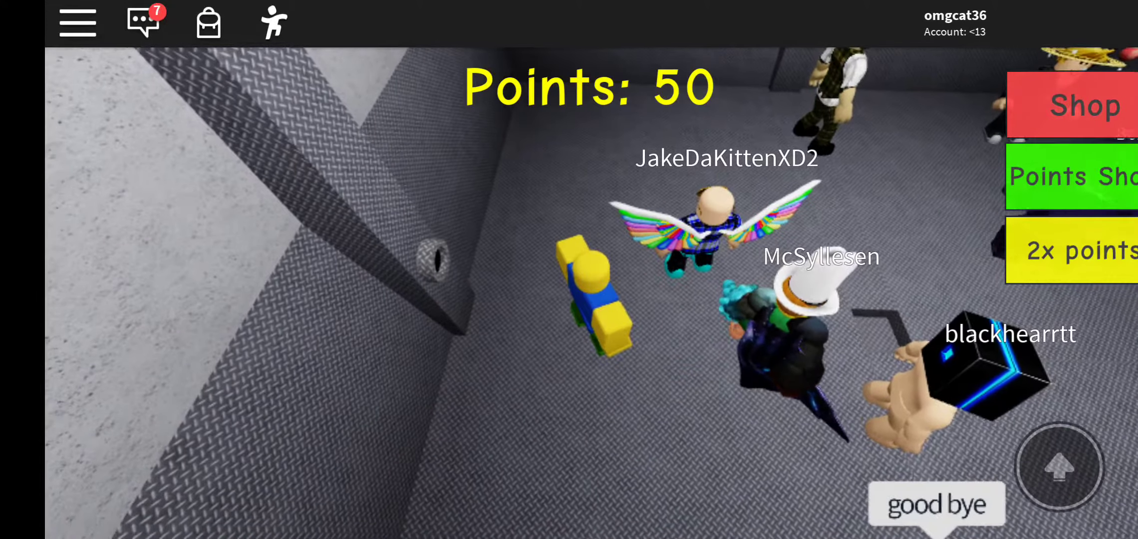
left_click(1084, 104)
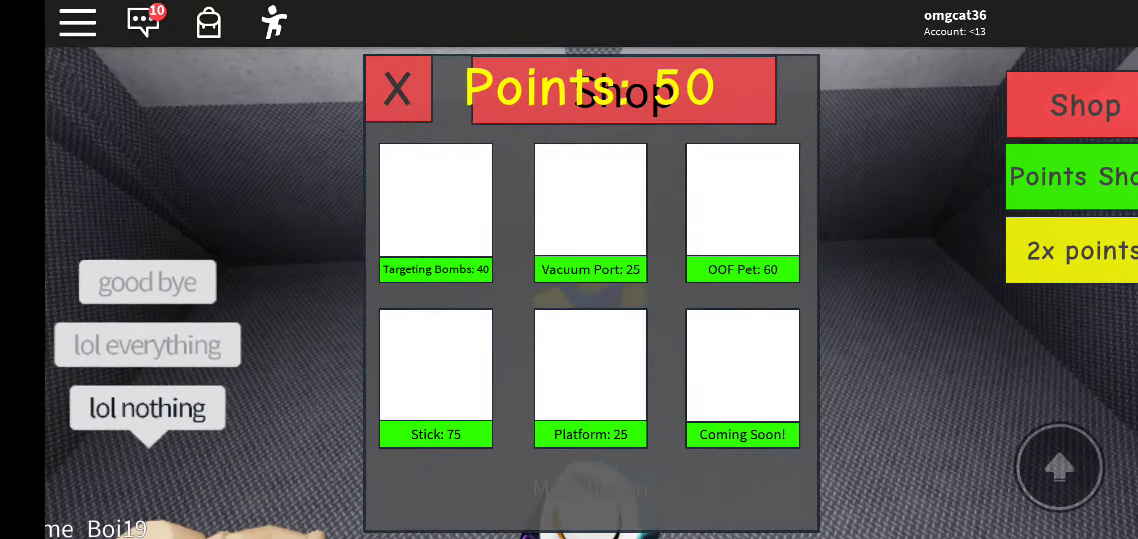
left_click(398, 88)
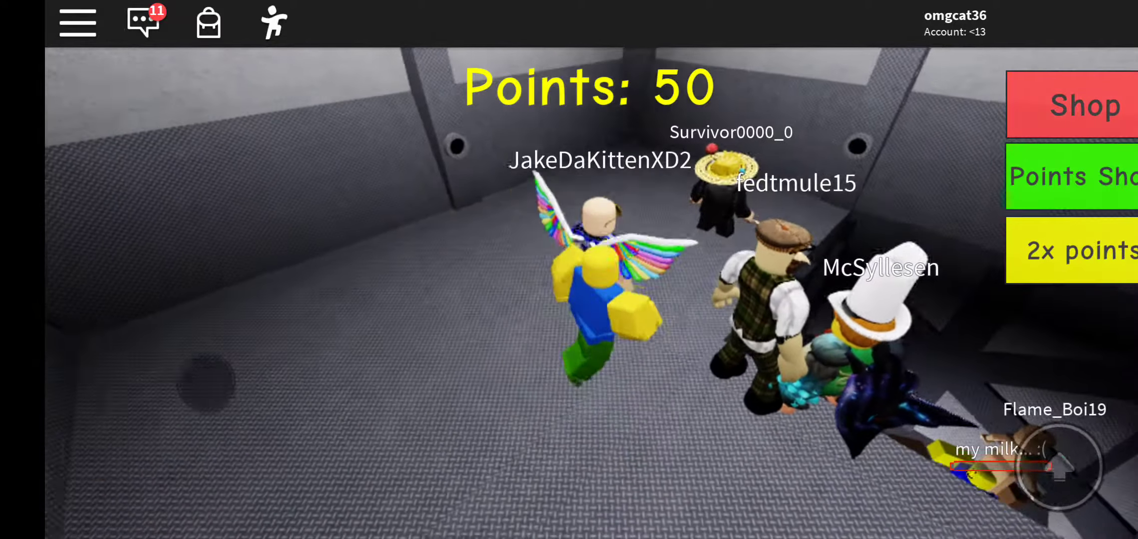
left_click(1085, 104)
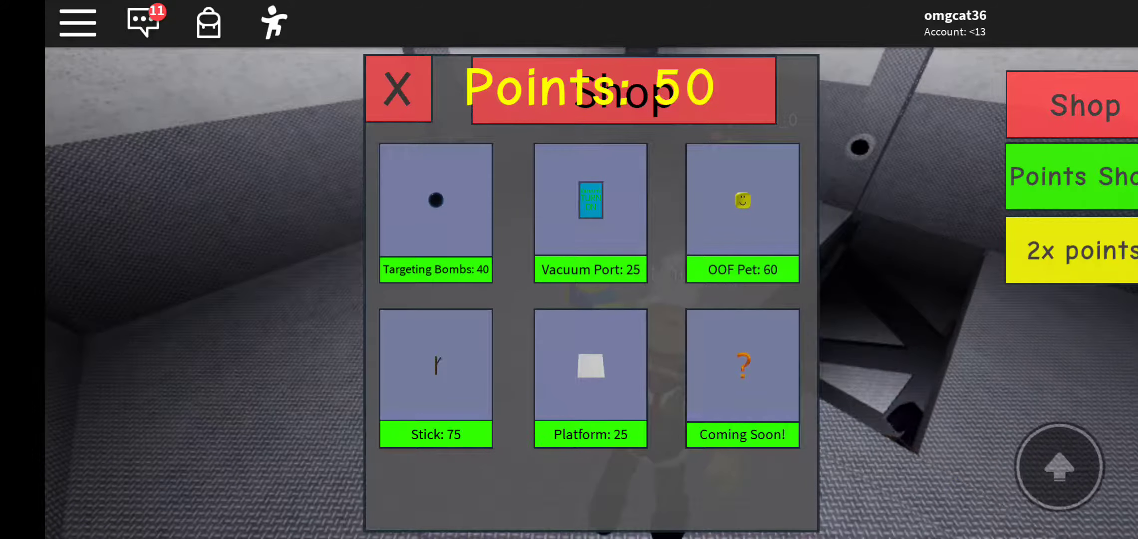
- Close the Shop window and head back into the arena with 50 points
left_click(398, 89)
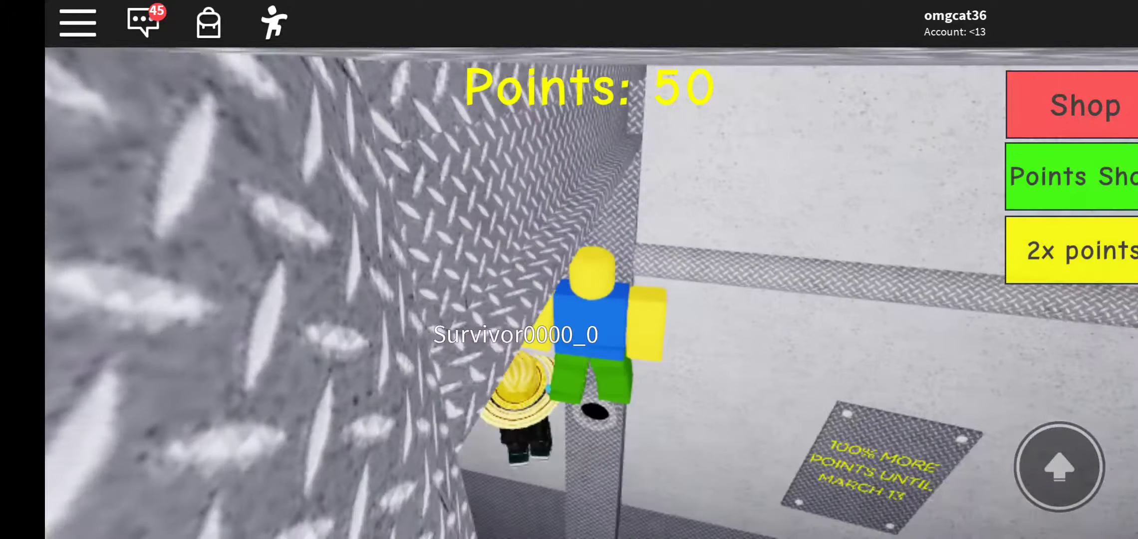
- From the Players tab, view the first player's avatar items and emotes, then close the viewer
left_click(76, 22)
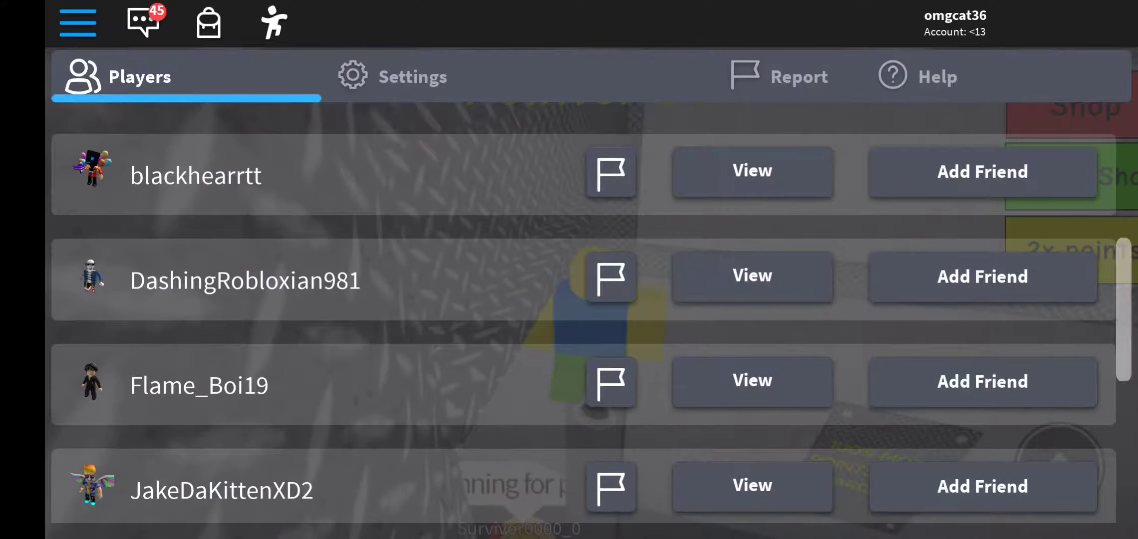
left_click(752, 172)
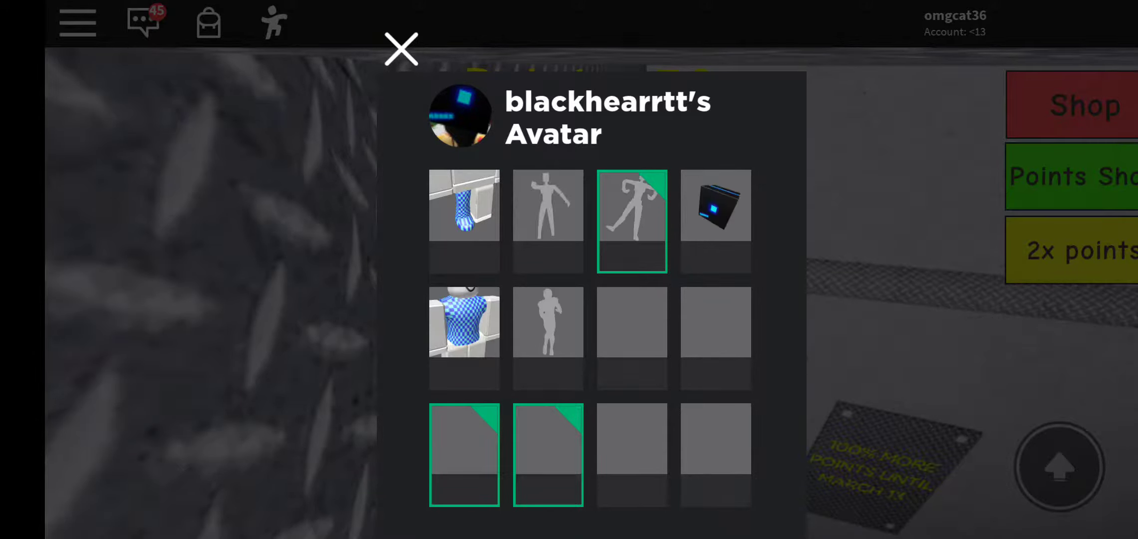
left_click(400, 49)
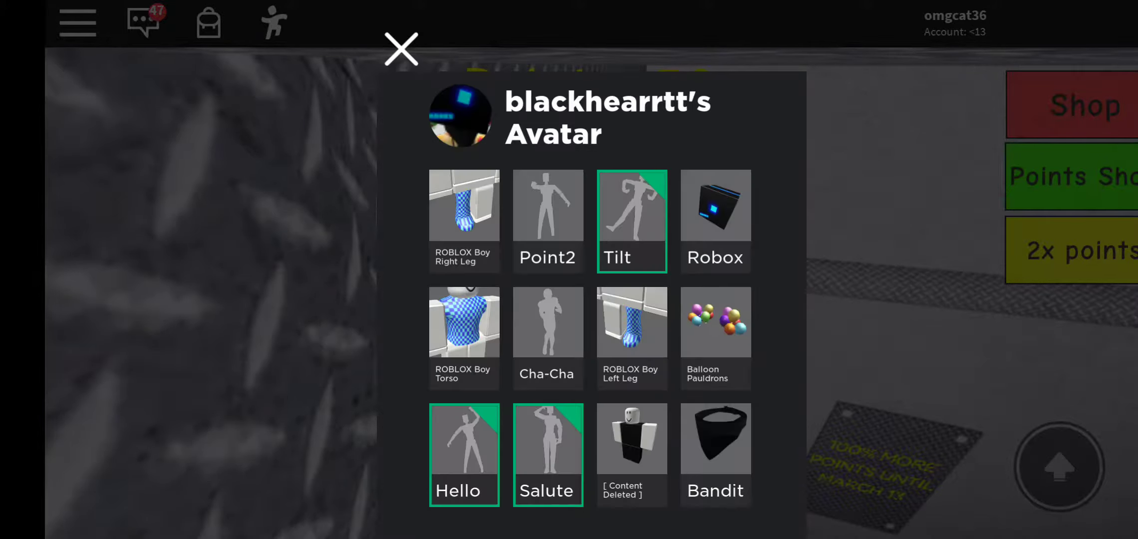
left_click(401, 48)
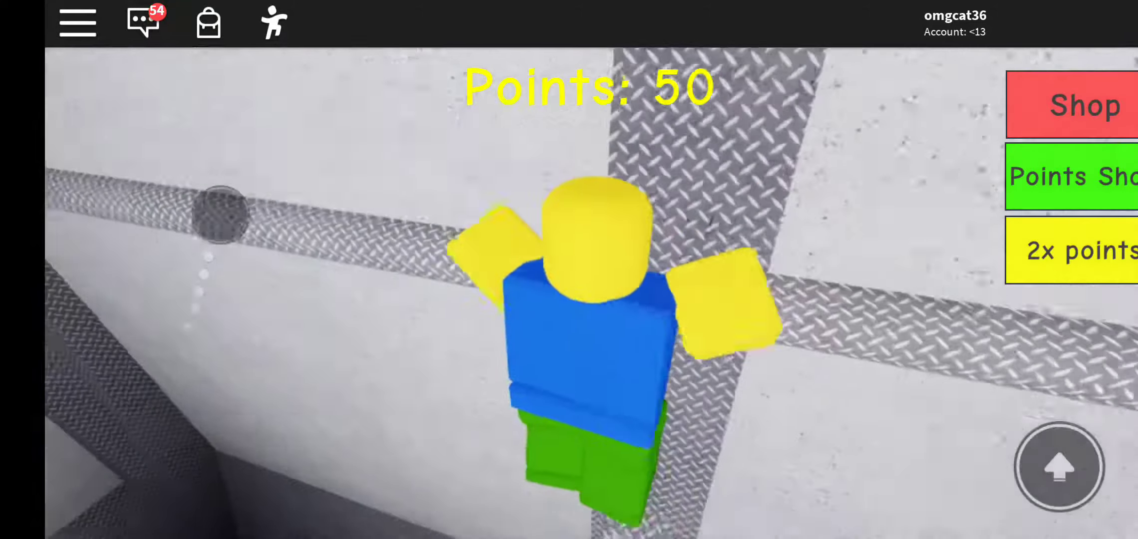
left_click(1082, 105)
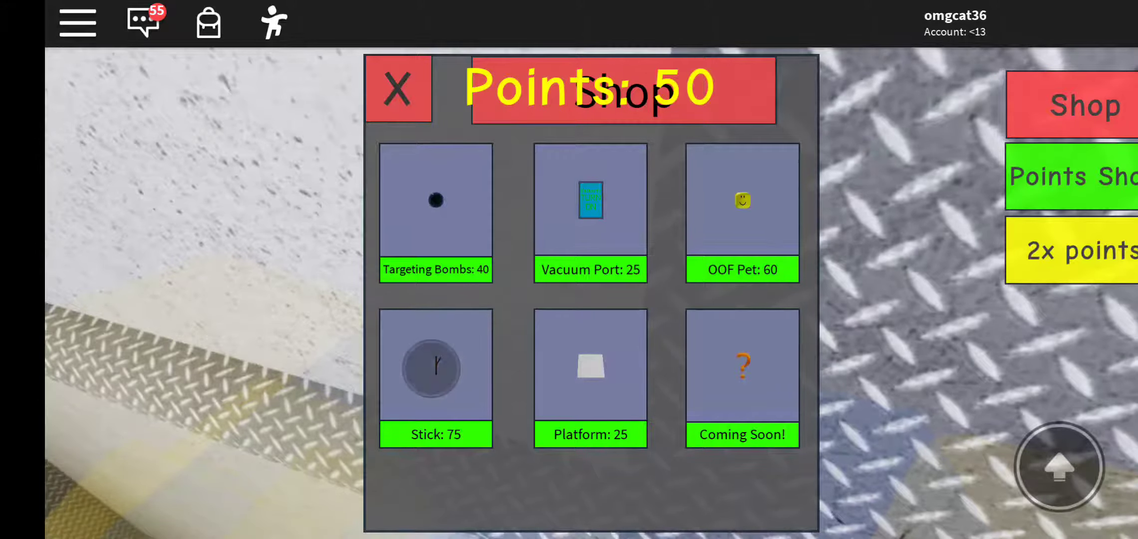
left_click(398, 88)
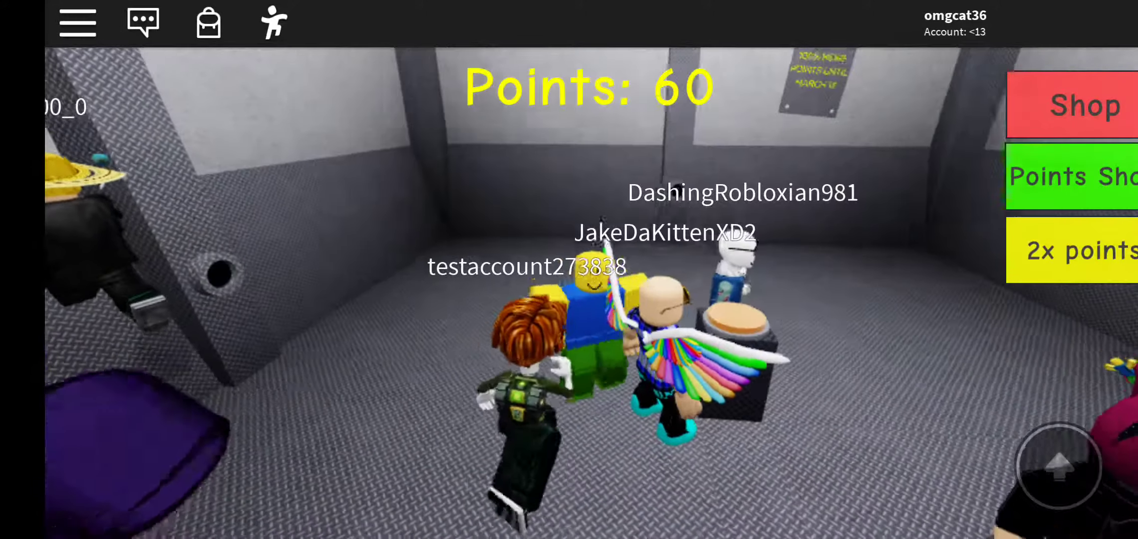
- Scroll the view while playing through the round at 60 points
scroll("down", 3)
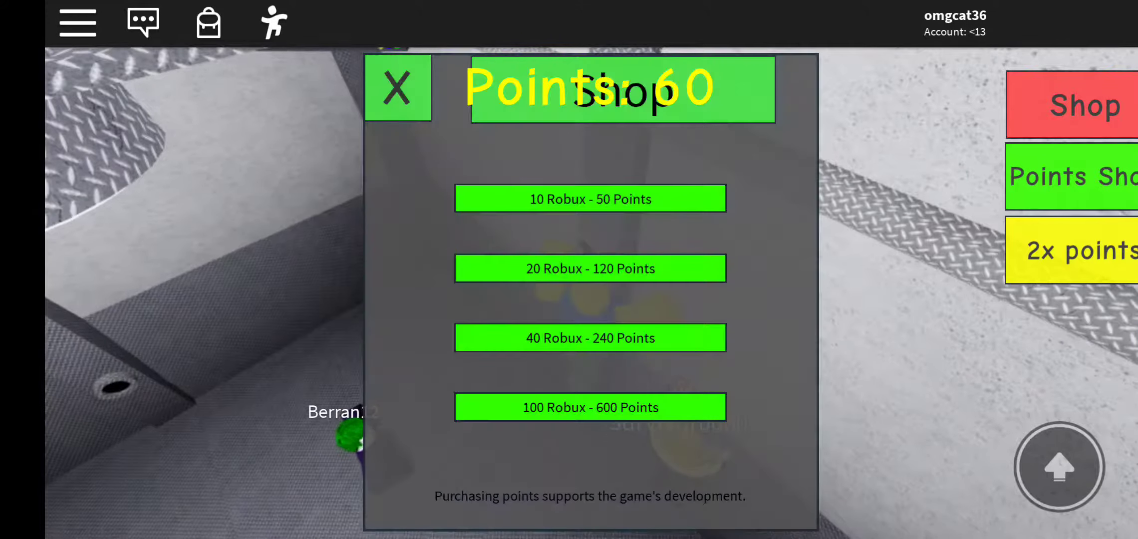
left_click(397, 88)
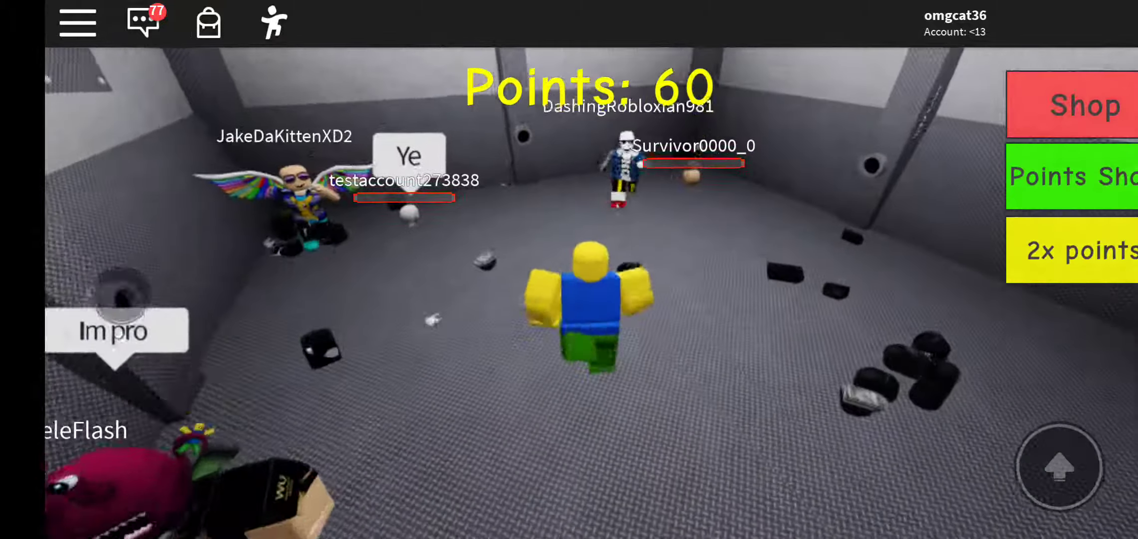
- Open the Players tab and scroll down and back up through the server's player list
left_click(143, 22)
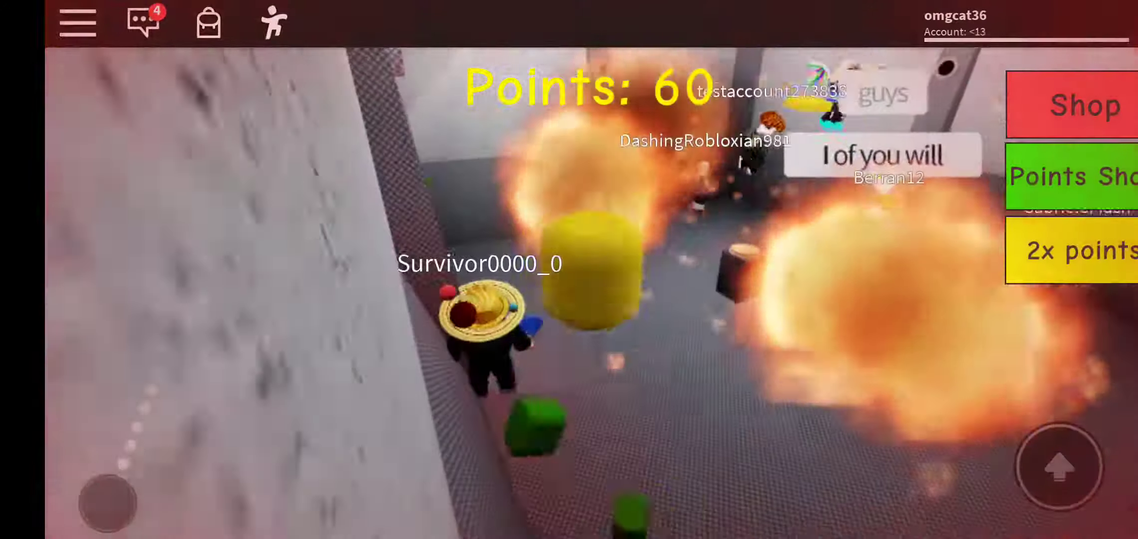
left_click(77, 21)
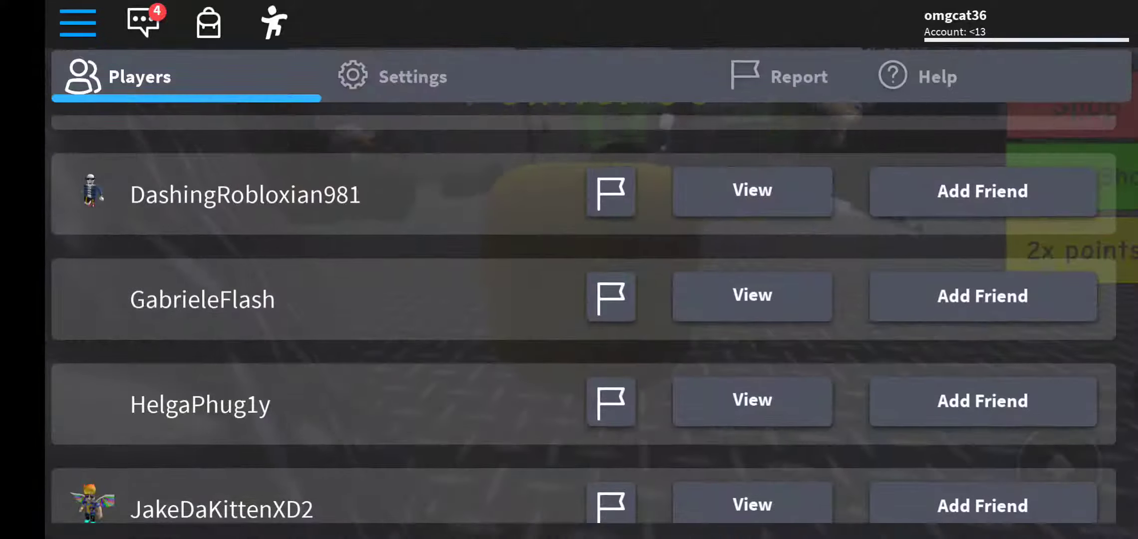
scroll("down", 3)
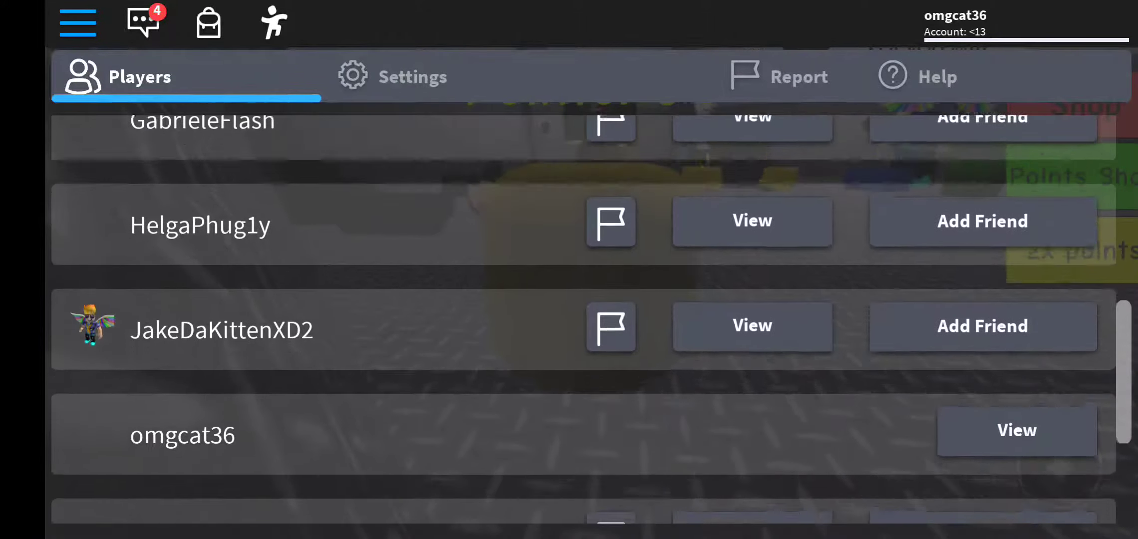
scroll("up", 3)
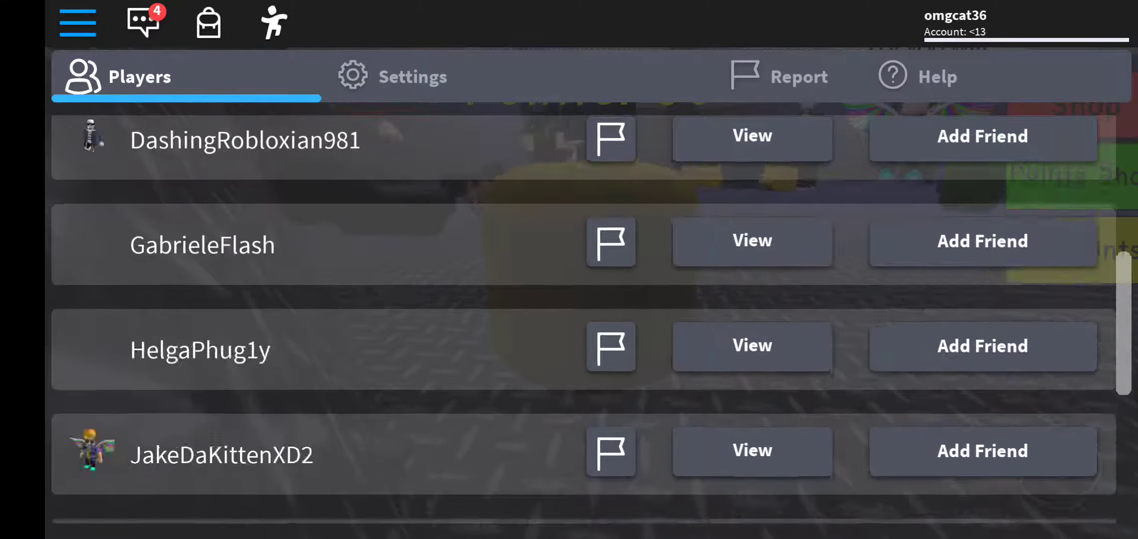